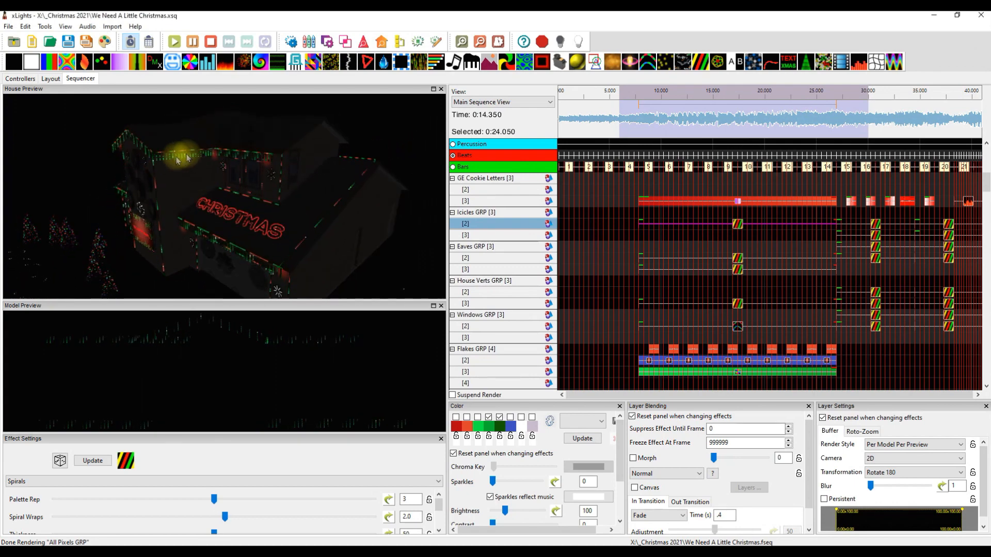
mouse_move(410, 218)
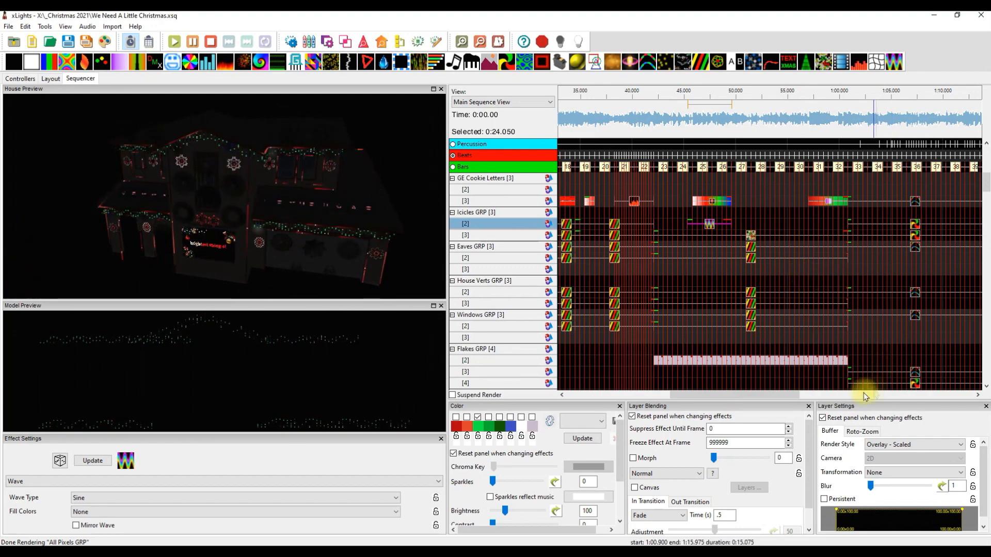
Step: Switch to the 3D model Layout view
scroll(right, 3)
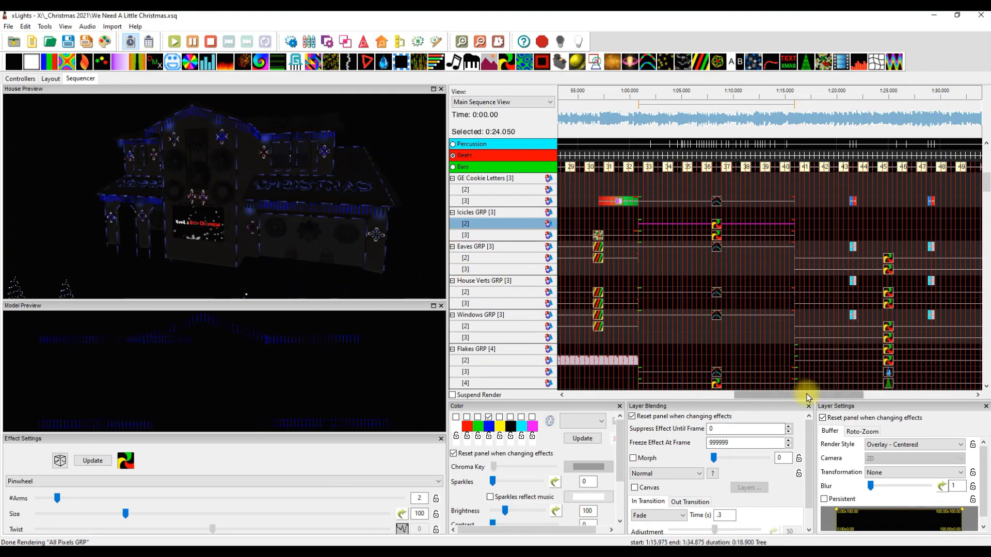
scroll(right, 3)
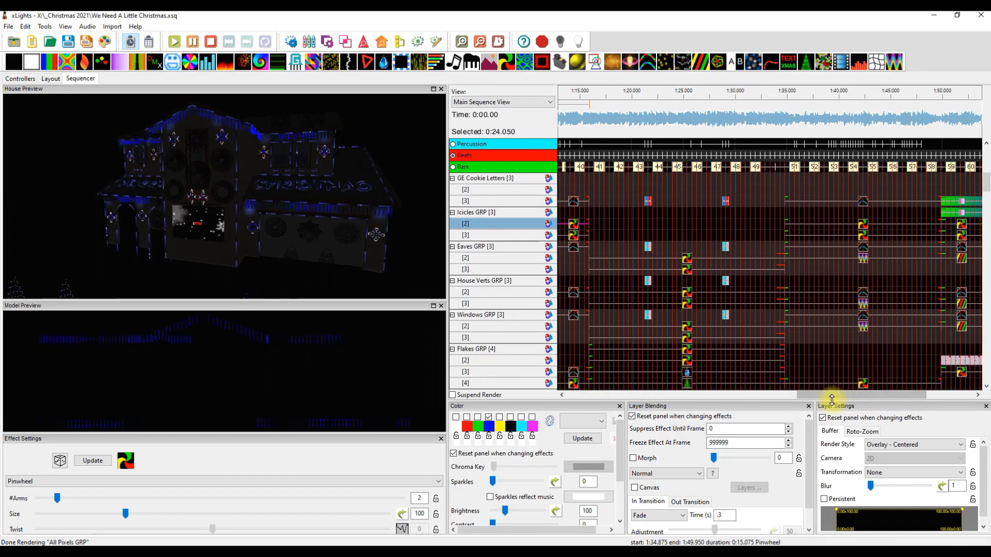
scroll(left, 3)
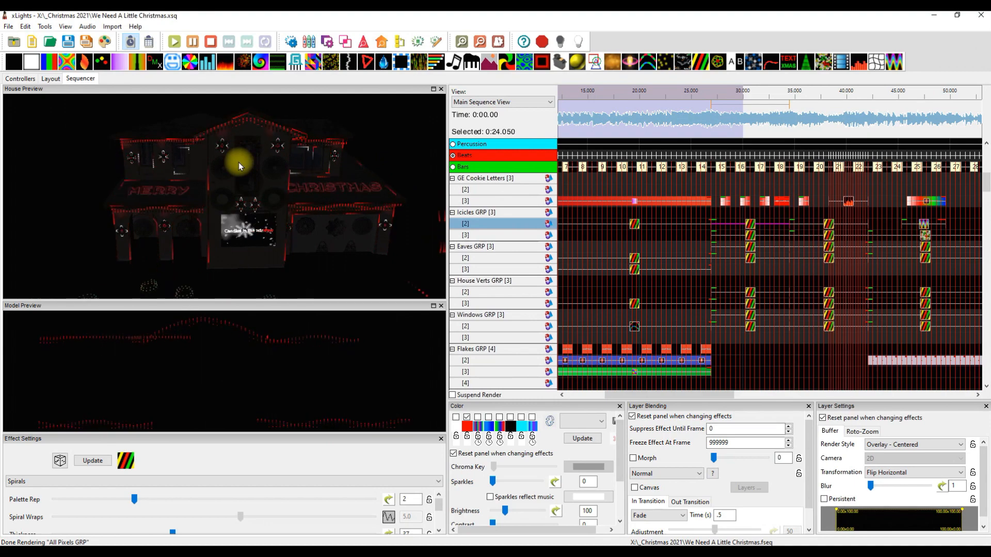
click(50, 79)
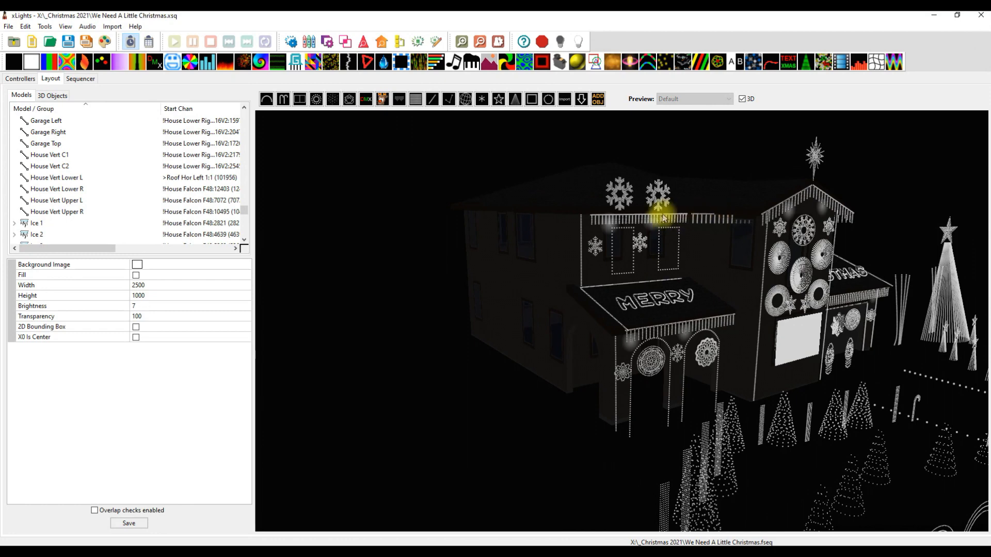
Step: Select the Ice 1 and Ice 2 icicle models and align them to a common top edge
click(36, 223)
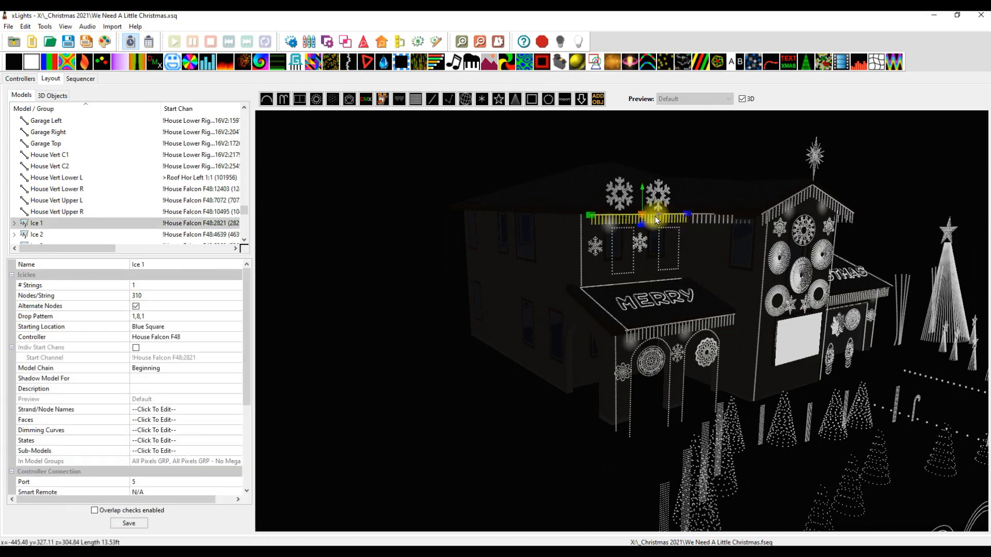
mouse_move(703, 221)
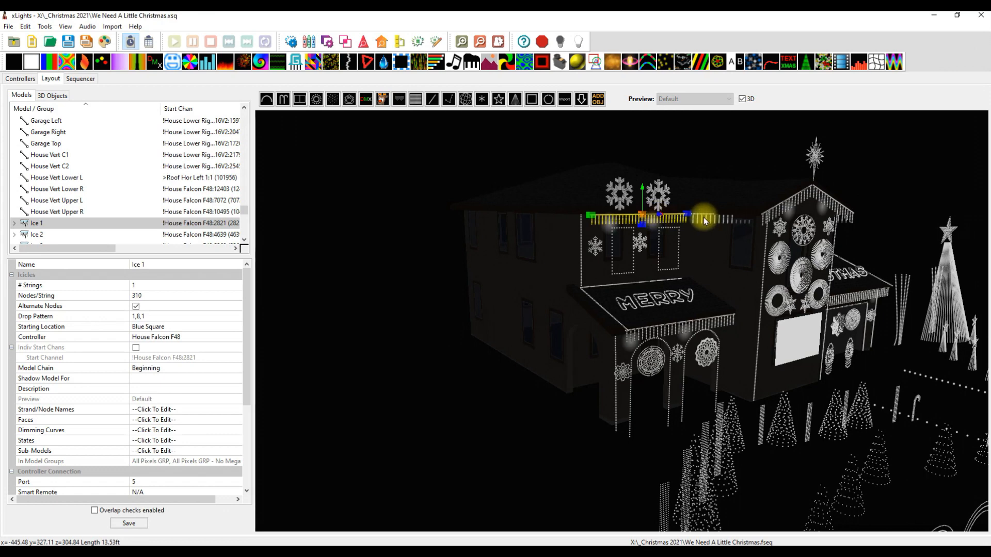
right_click(699, 221)
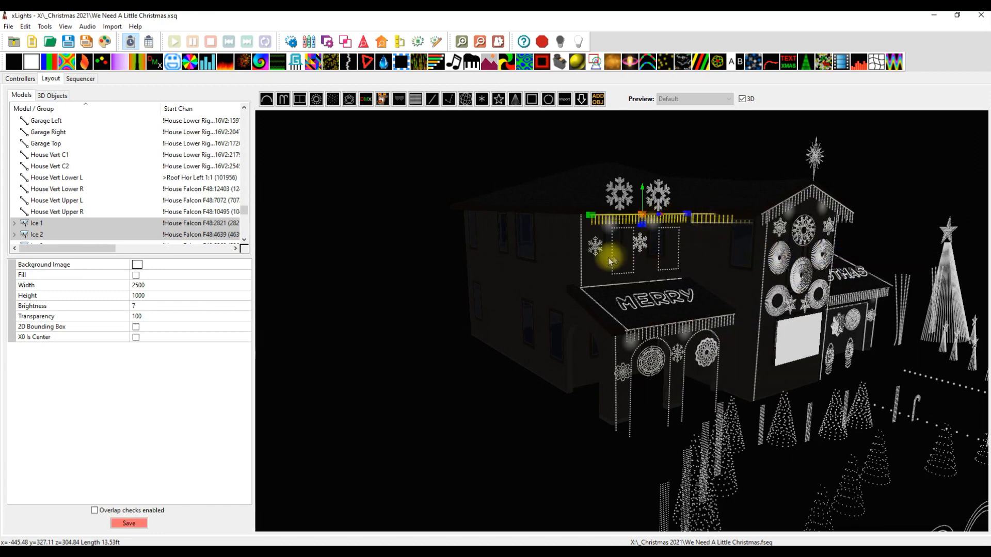
mouse_move(559, 329)
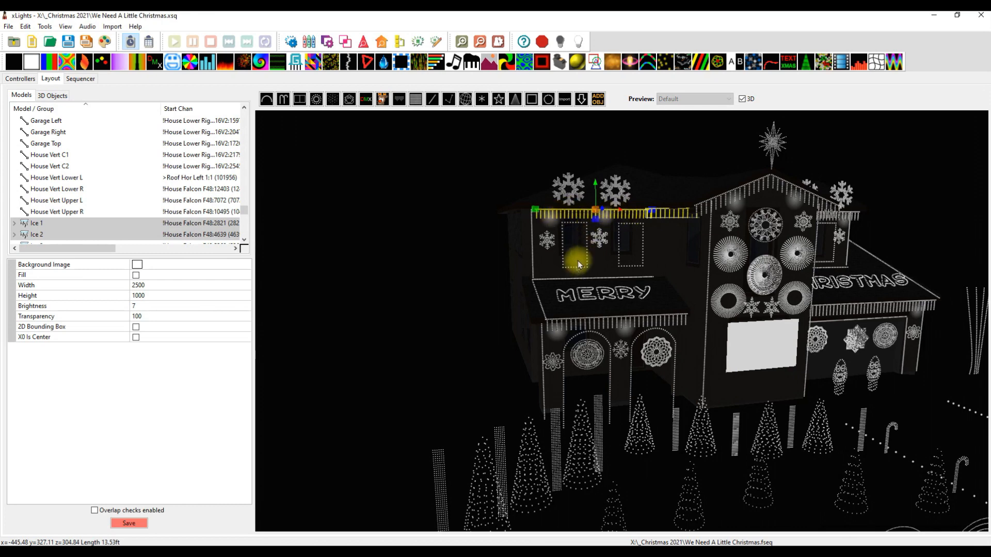
mouse_move(672, 277)
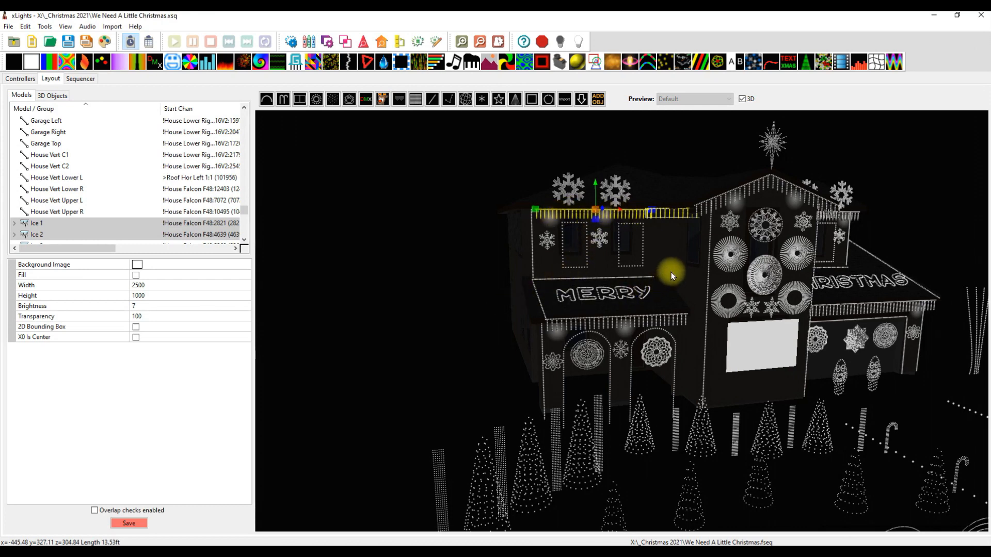
mouse_move(717, 265)
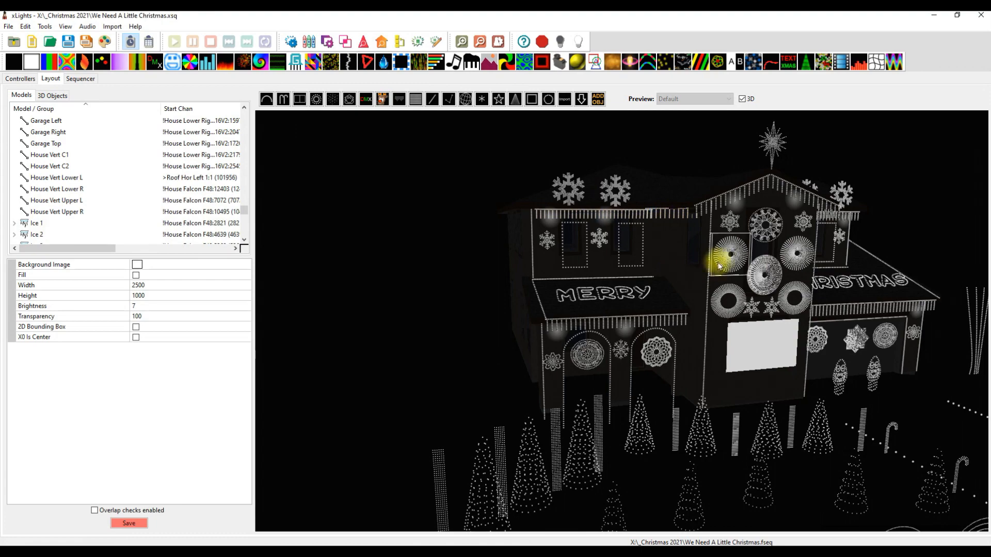
Step: Check the realigned icicles in 3D, then return to the Sequencer's house preview
scroll(down, 3)
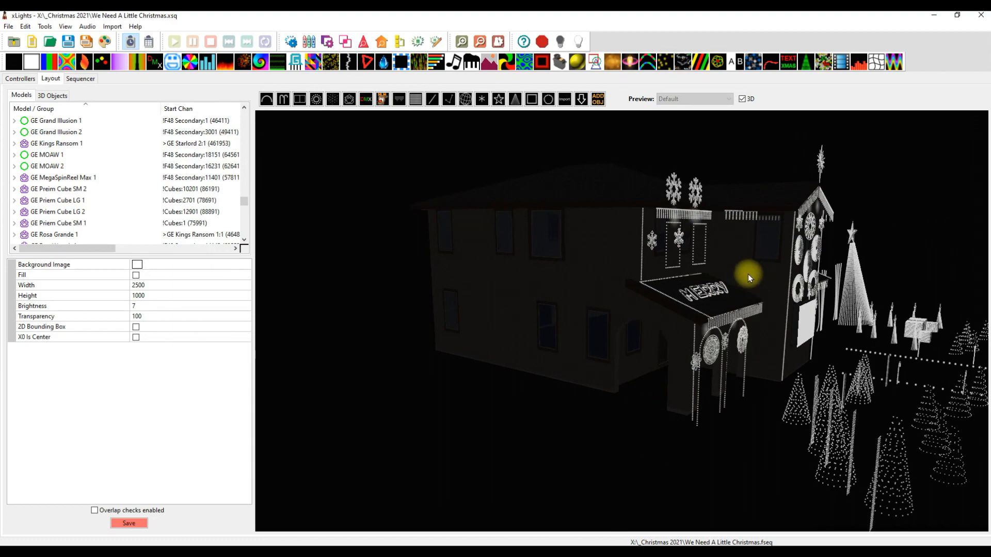
mouse_move(767, 288)
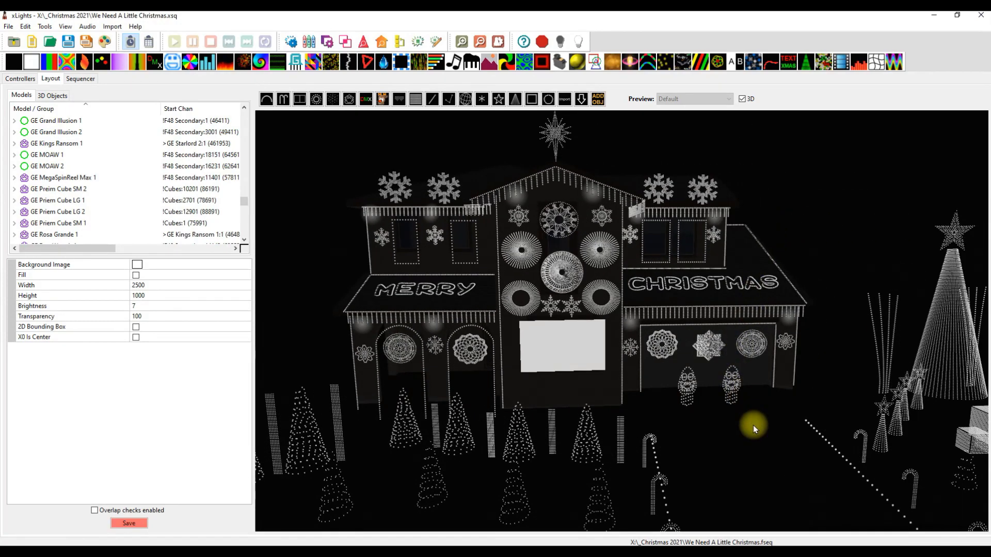
click(79, 78)
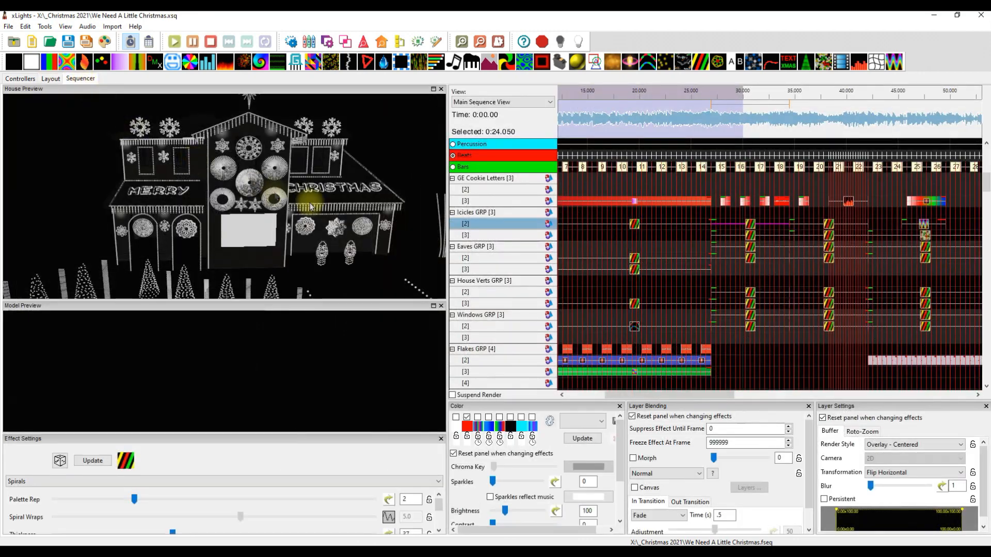